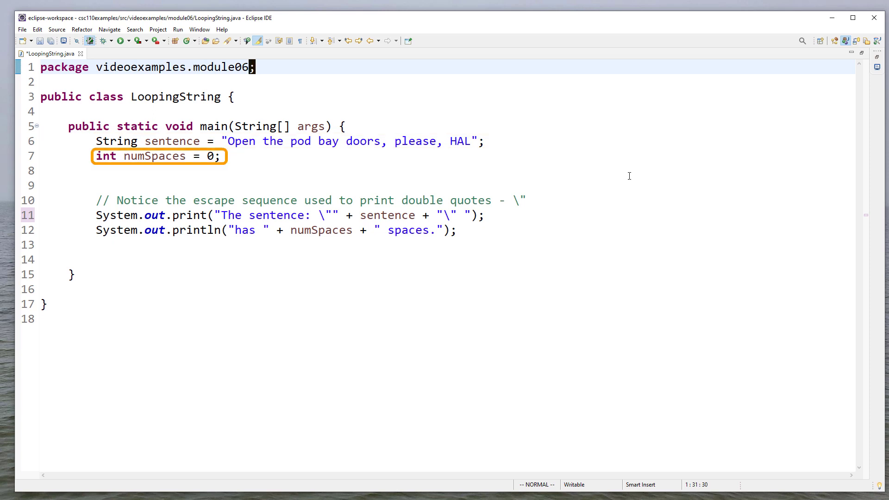
- Save and run LoopingString to see '0 spaces', then begin a for loop under numSpaces
left_click(120, 40)
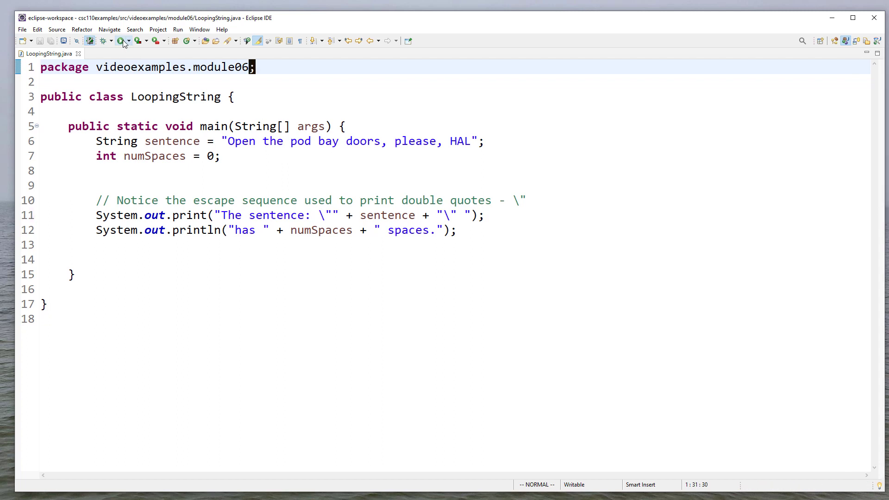
left_click(120, 40)
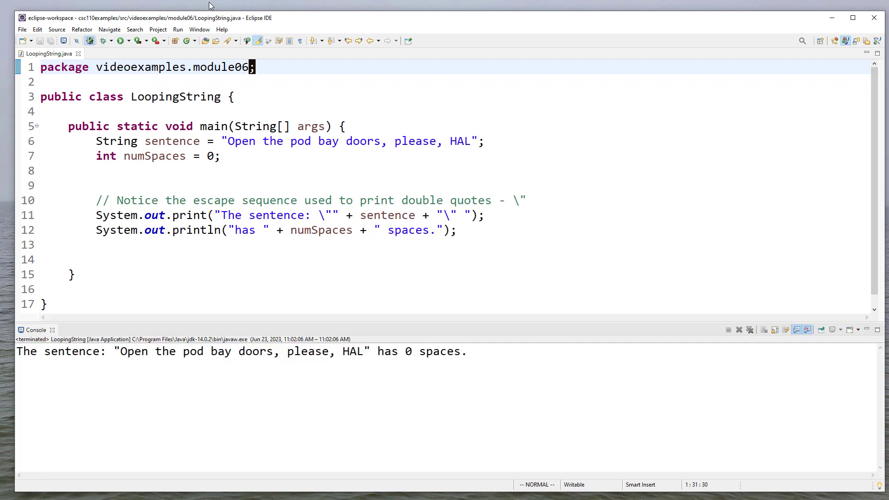
mouse_move(105, 351)
type("\" ")
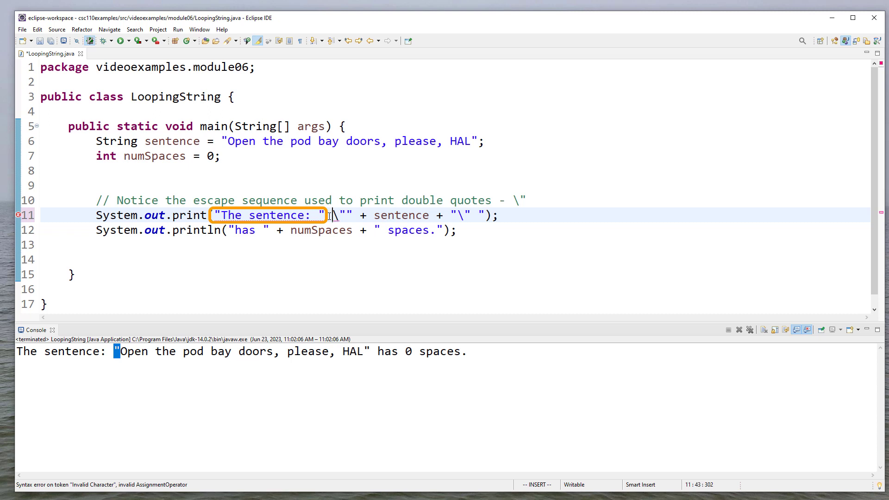
type("\\")
left_click(455, 185)
type("for (int ")
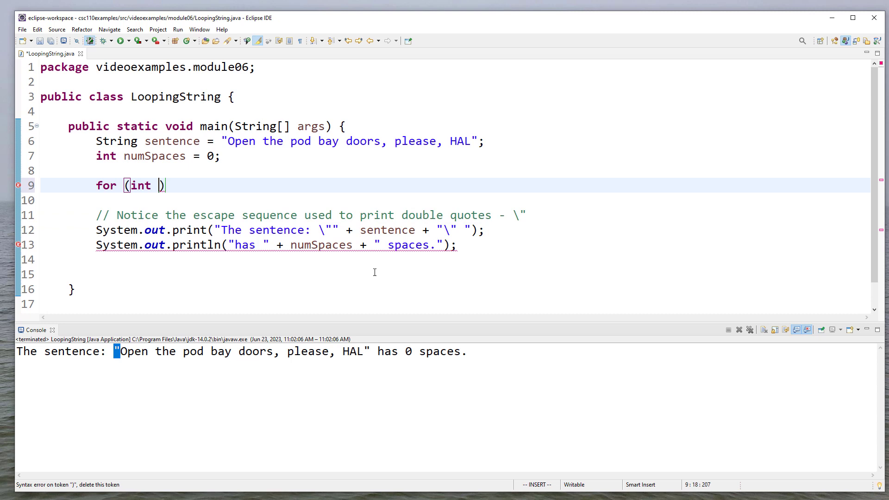
- Write the loop header for (ii=0; ii<sentence.length(); ii++) { }
type("ii=0; i")
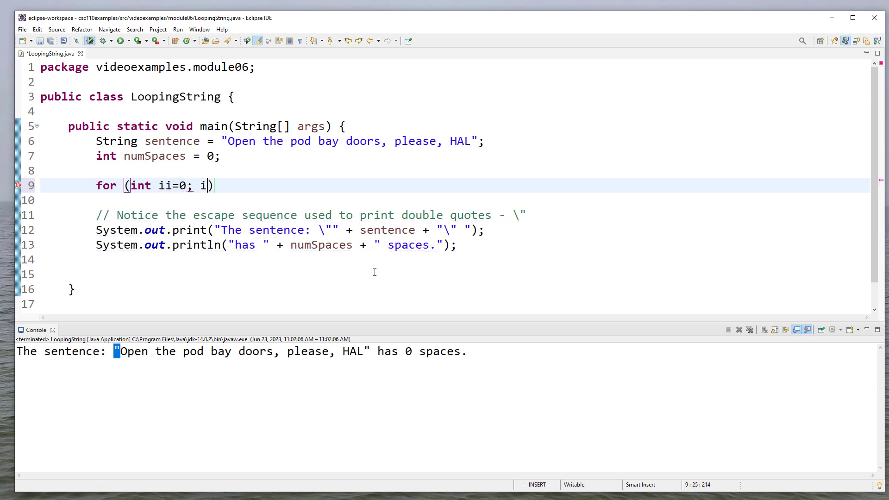
type("<sentence.length(")
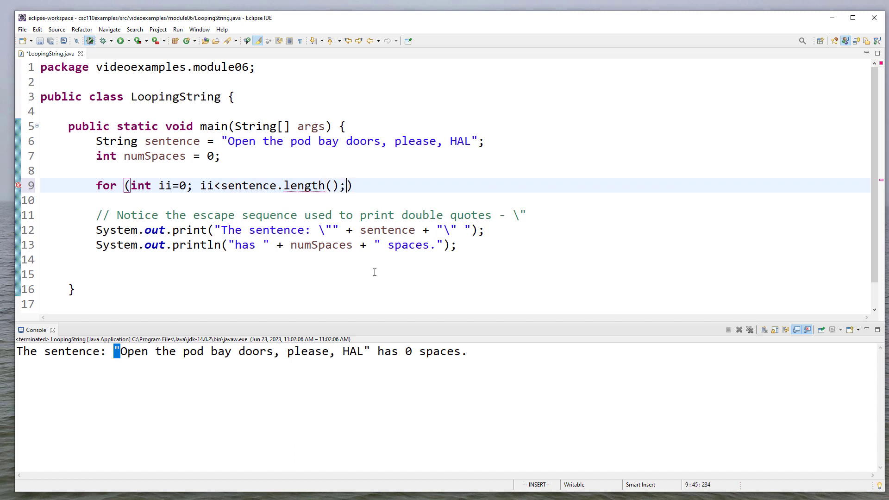
type("ii++) {")
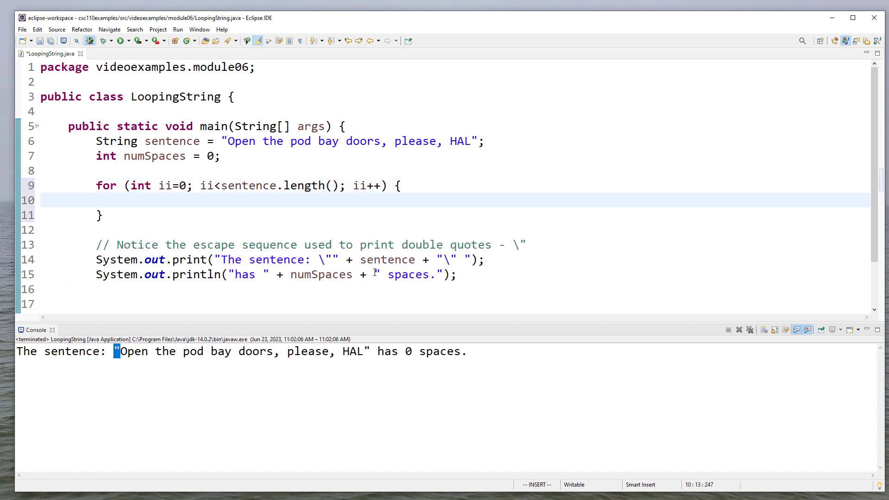
left_click(123, 200)
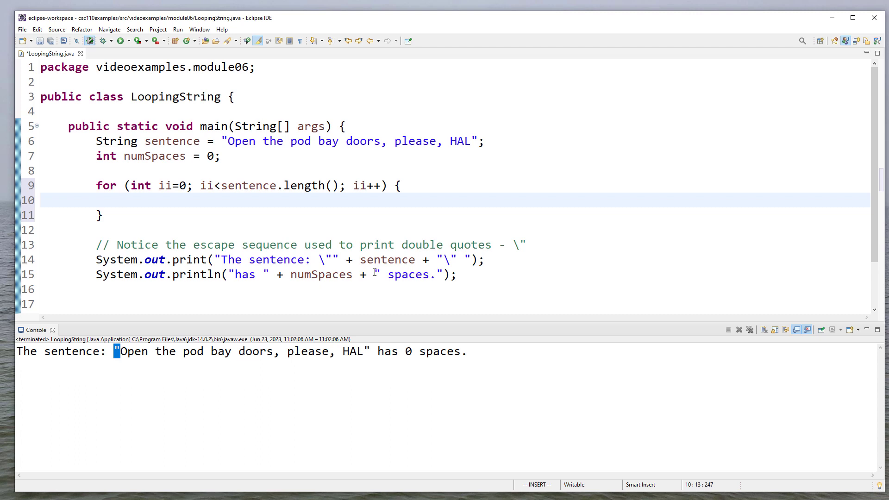
left_click(124, 200)
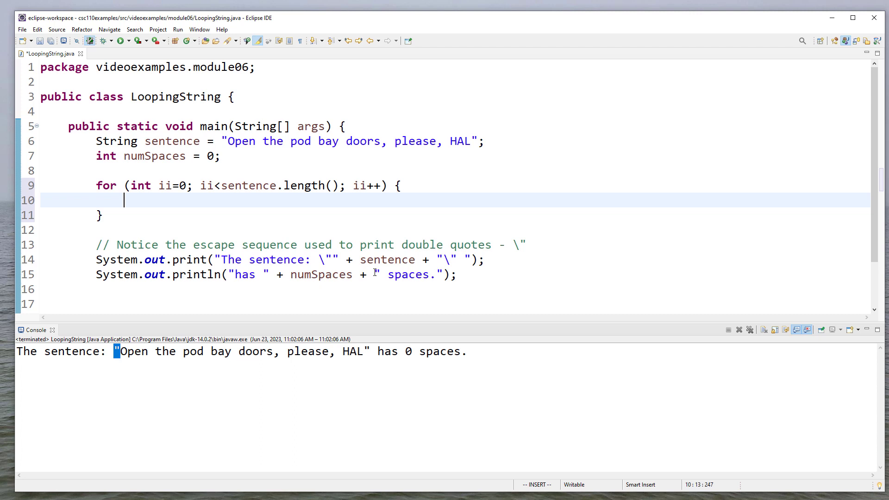
- In the loop body, get char c = sentence.charAt(ii) and System.out.print(c)
type("char c = sentence")
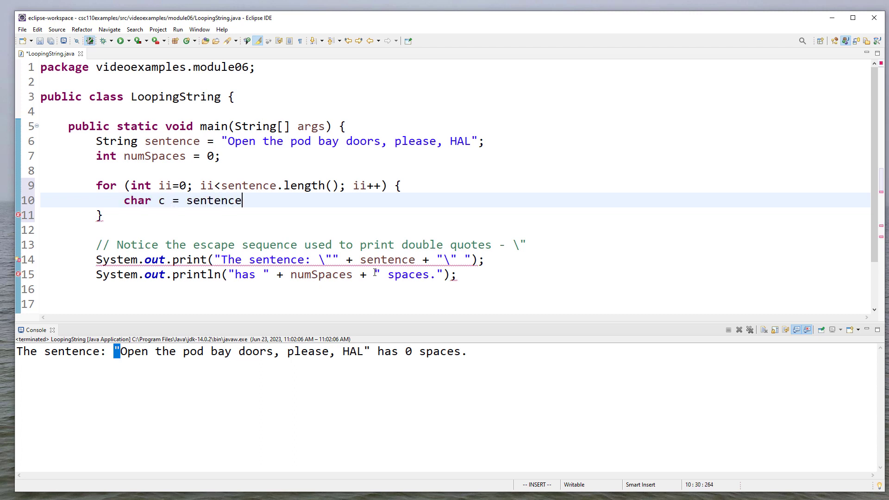
type(".charAt(ii)")
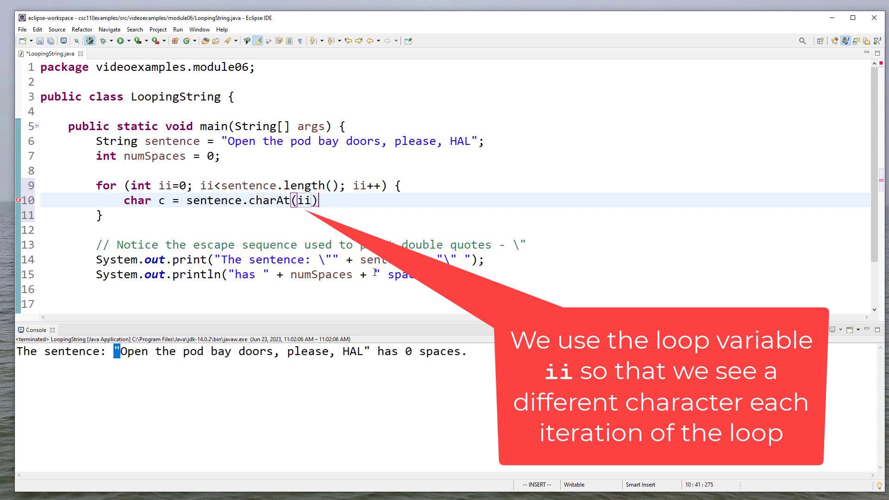
type("System.out.")
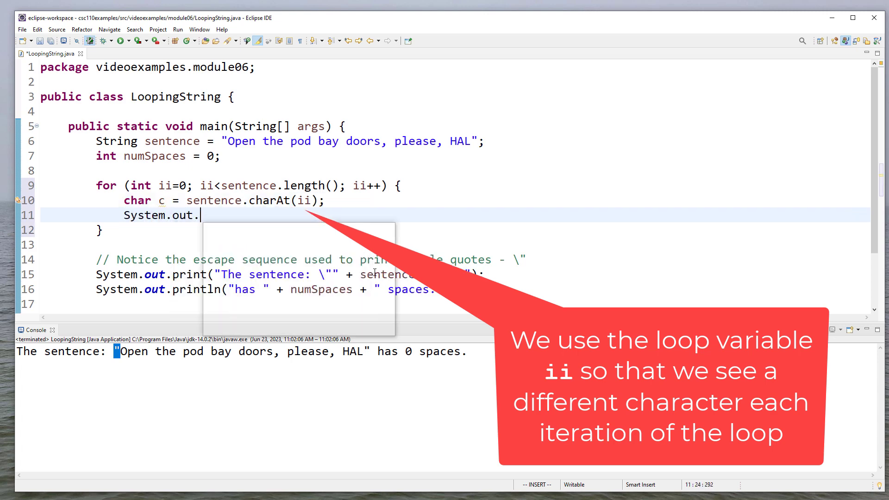
type("print(c);")
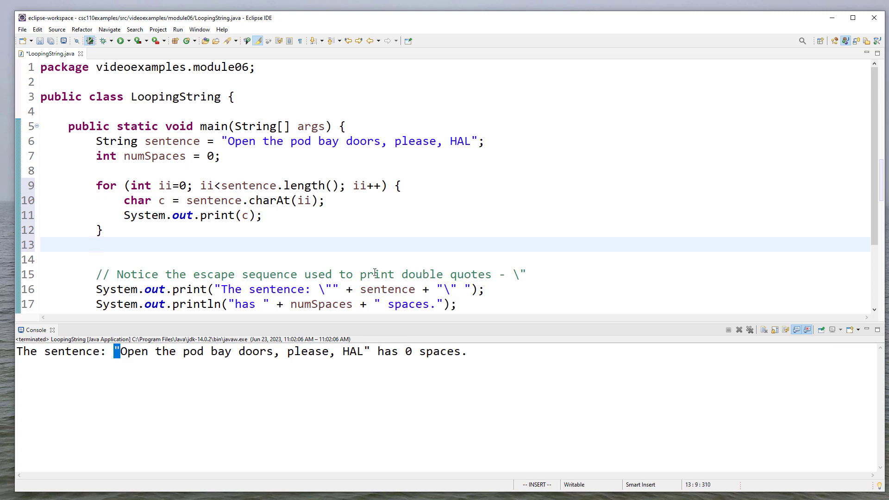
- Add System.out.println(); after the loop for a trailing newline
type("System.")
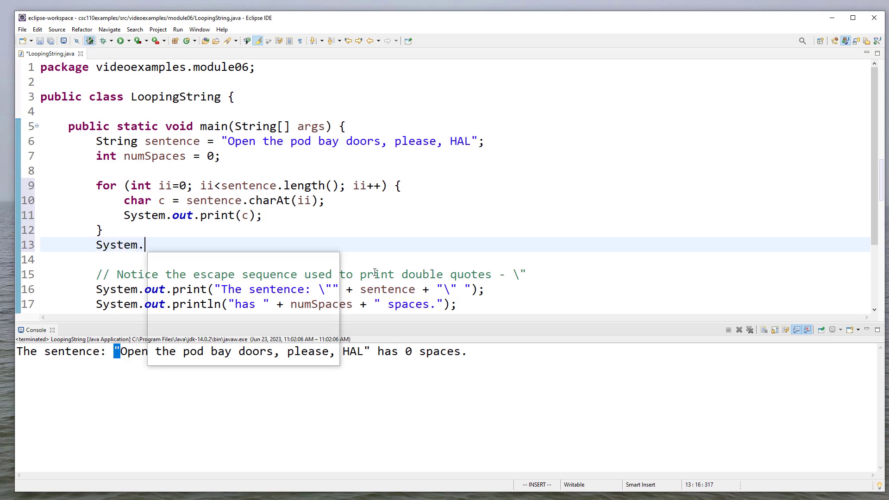
type("out.println(")
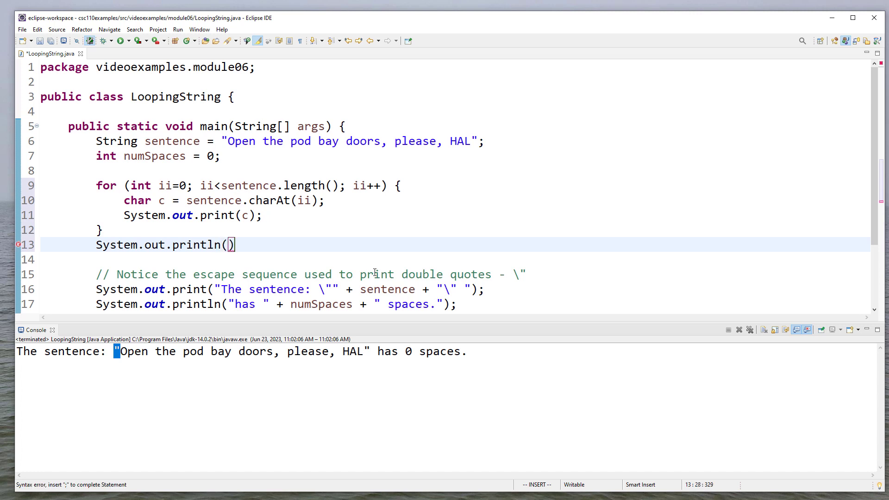
type(";")
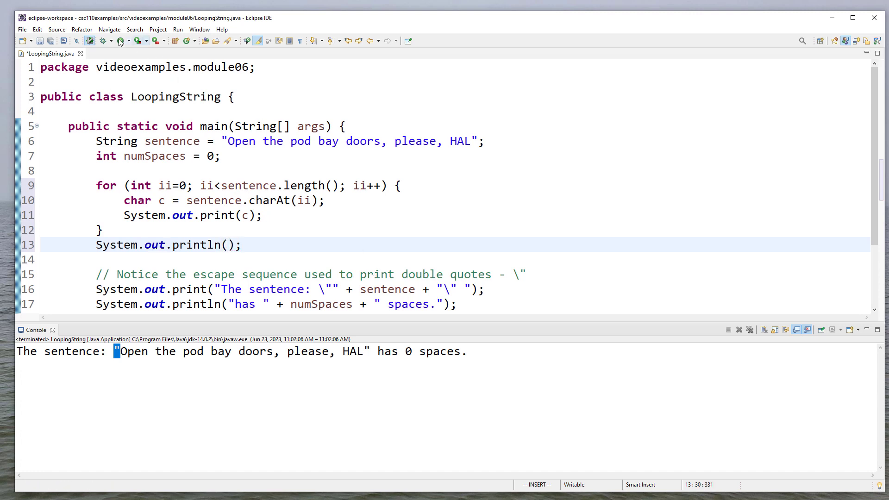
- Run the character-by-character version, then change the print to "[" + c "]"
left_click(120, 40)
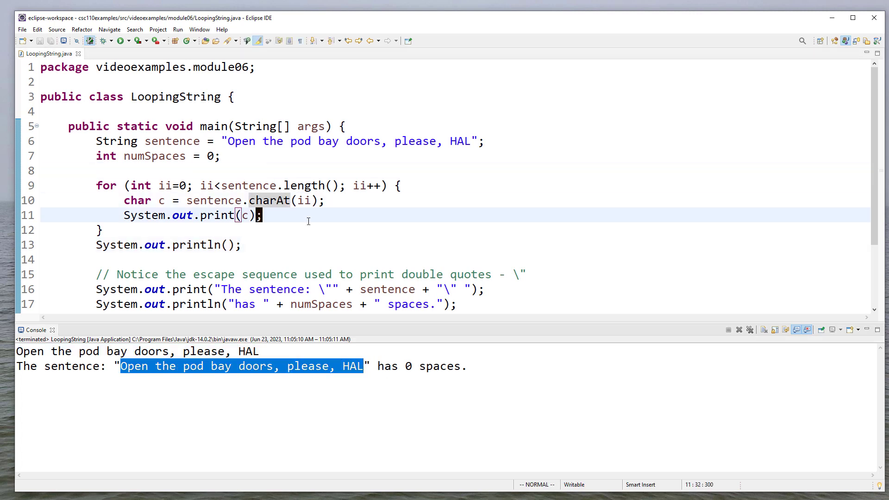
type("\"")
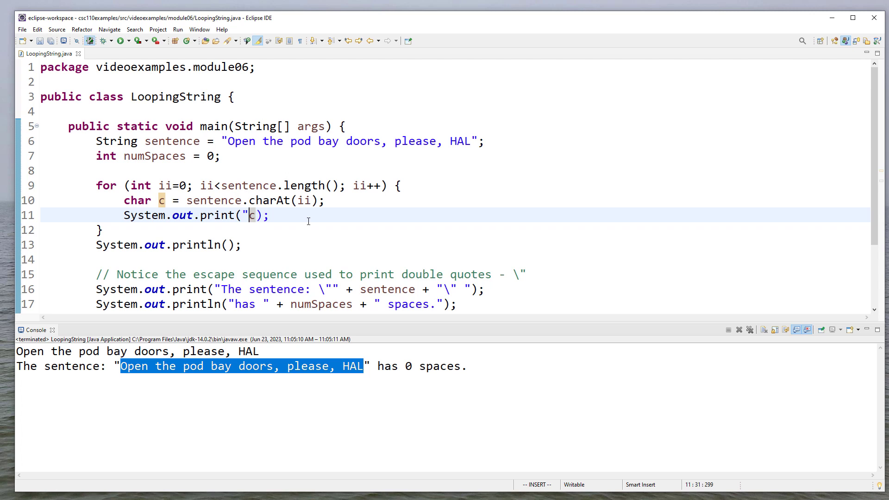
type("[\" +")
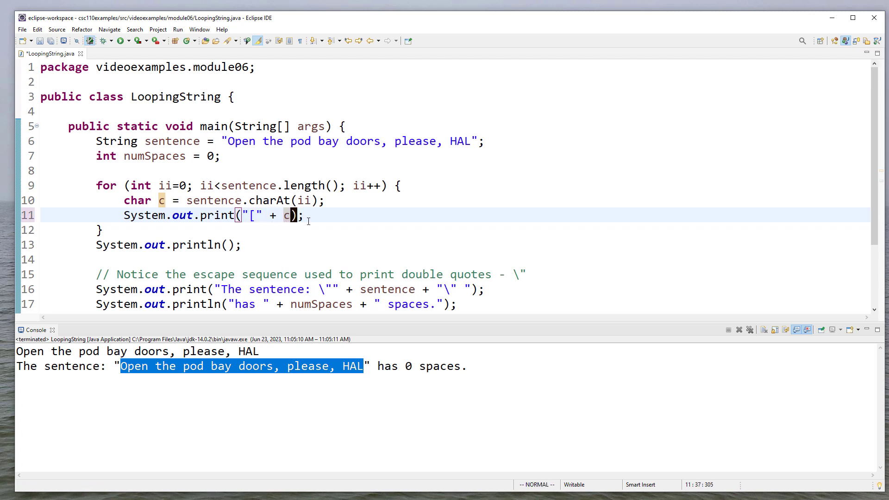
type("\"]\"")
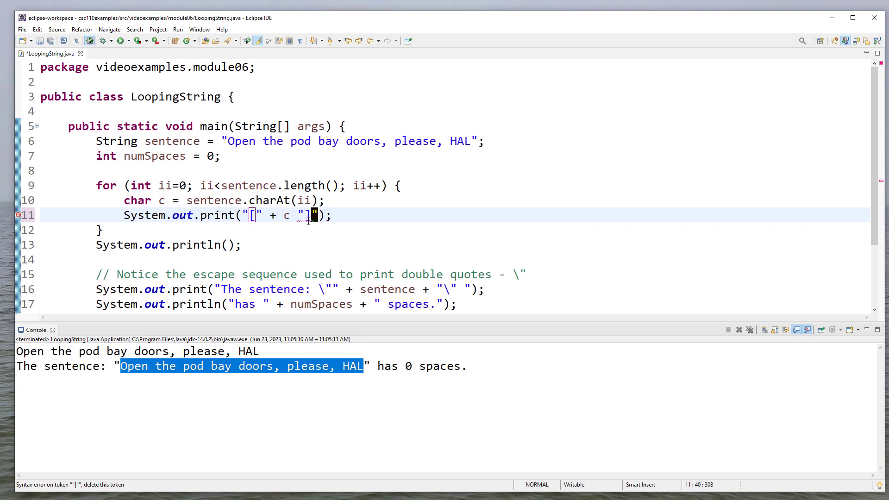
- Cancel the errored launch, add the missing + before "]" and save
left_click(120, 41)
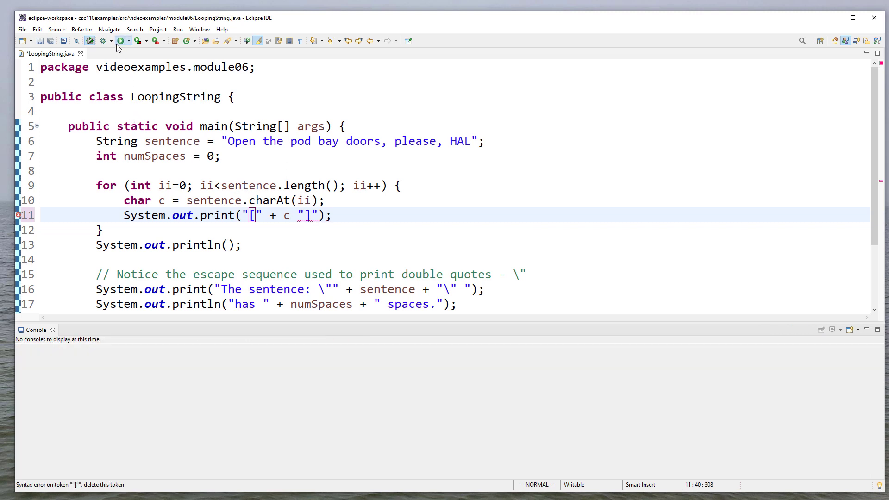
left_click(120, 40)
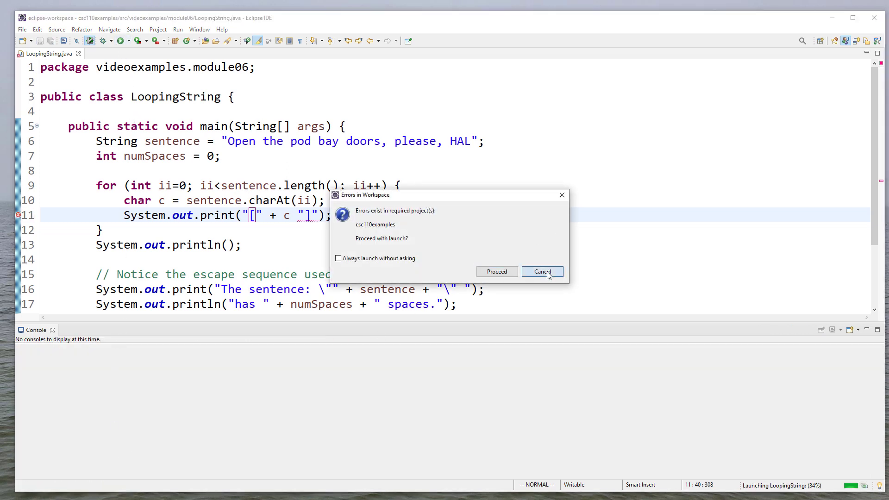
left_click(540, 271)
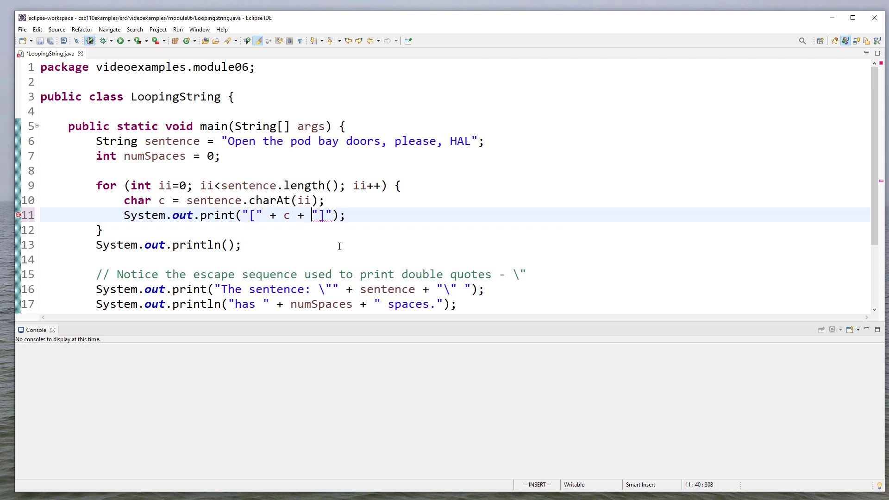
key("ctrl+s")
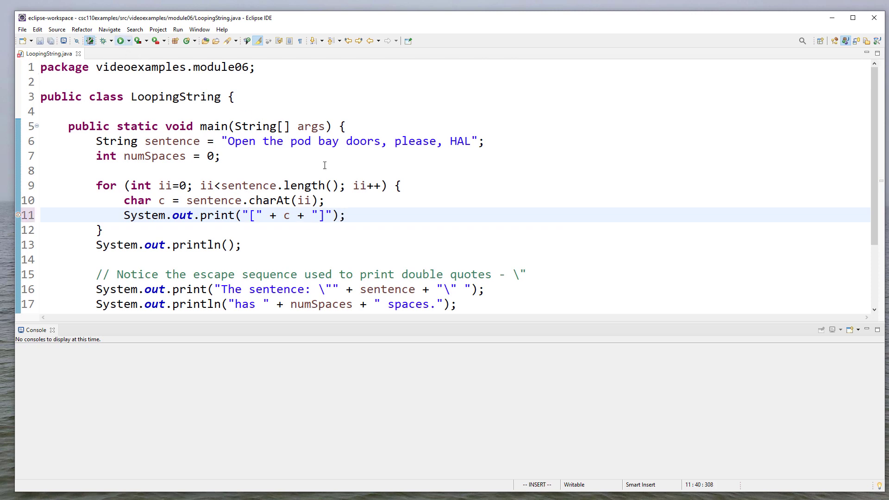
- Run to see every character in brackets, then delete the bracketed print line
left_click(119, 39)
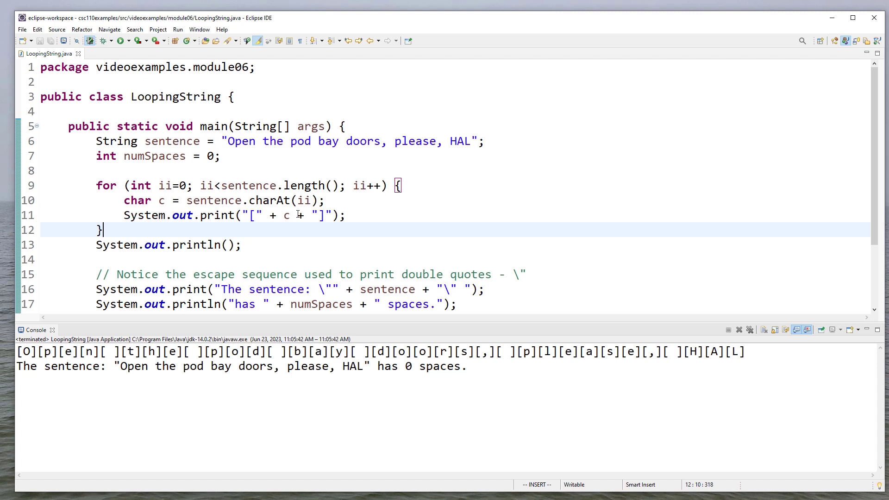
key("Escape")
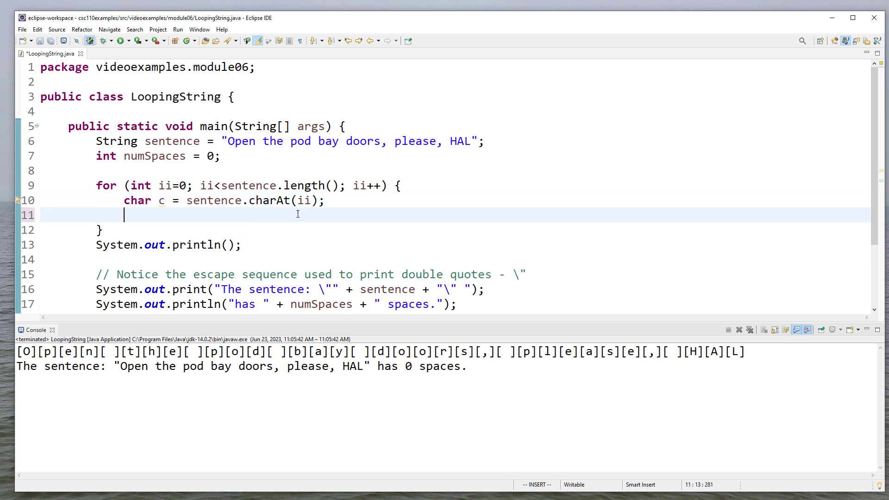
- Add if (c == ' ') { numSpaces++; } in the loop so the run reports 6 spaces
type("if")
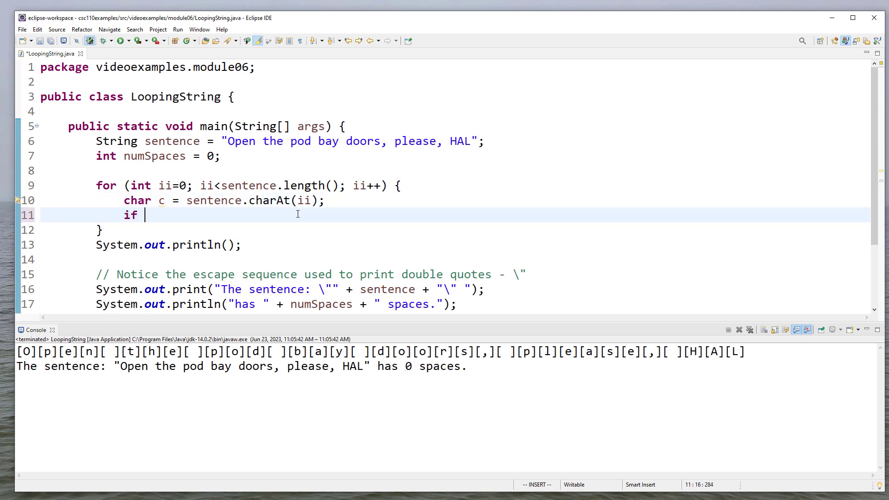
type("(c)")
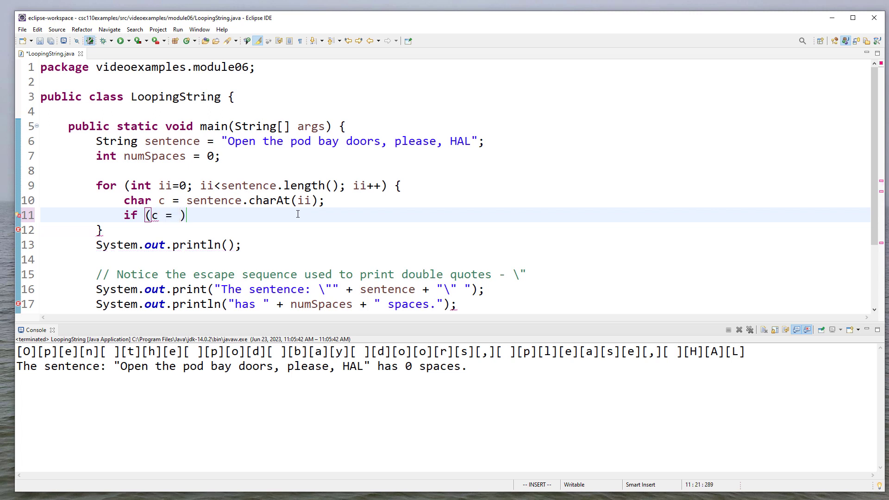
type("= ''")
type("numSpac")
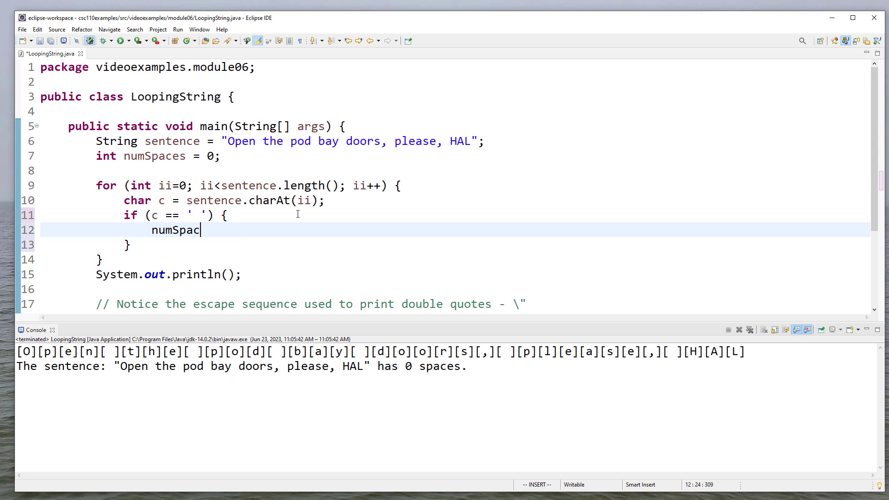
type("es++;")
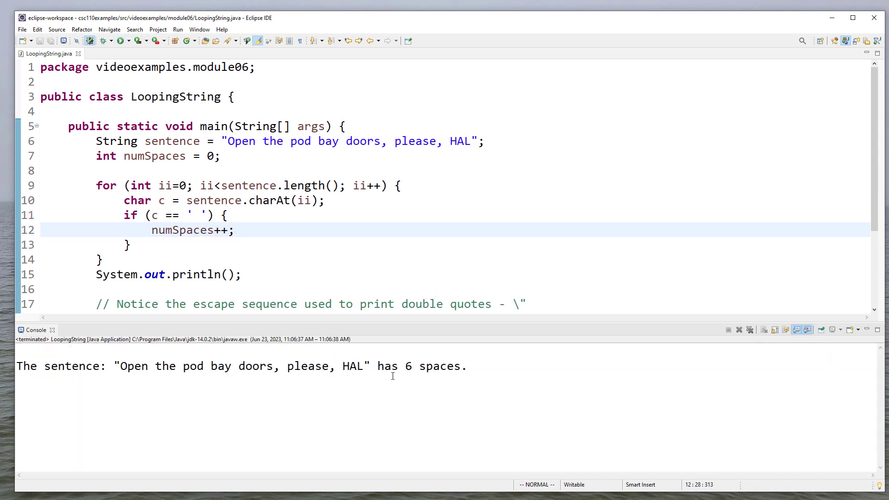
left_click(230, 230)
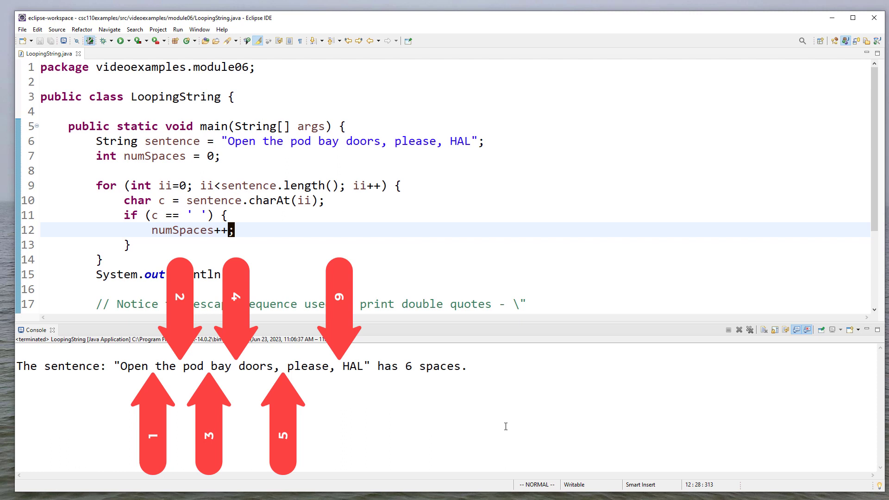
- Restore System.out.print("[" + c + "]"), run it, then cast c to (int) for numeric codes
type("System.out.print(\"[\" + c + \"]\");")
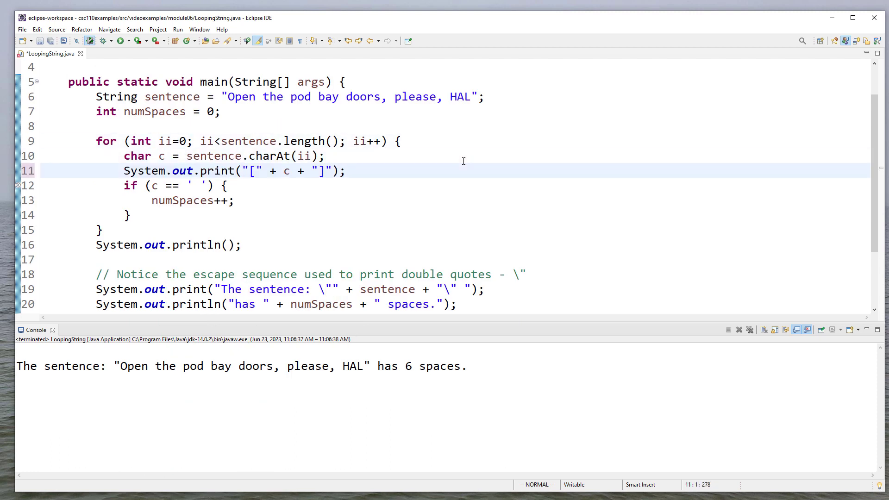
left_click(118, 40)
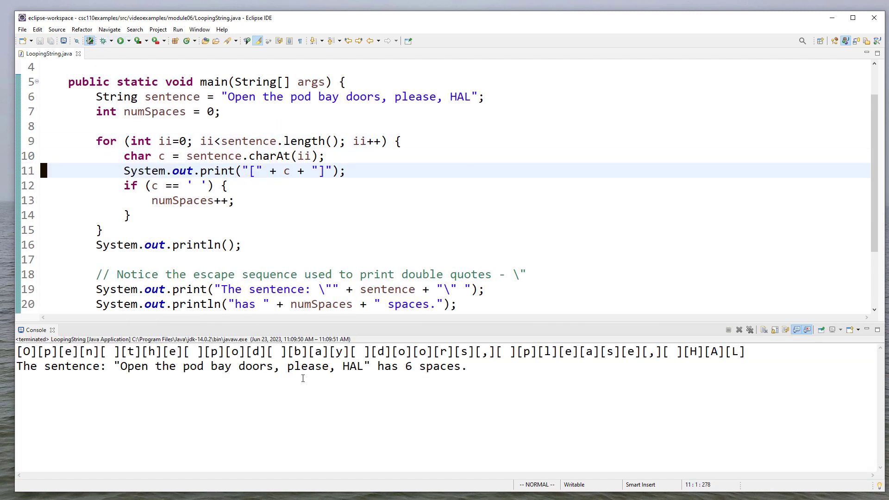
mouse_move(301, 389)
type("(")
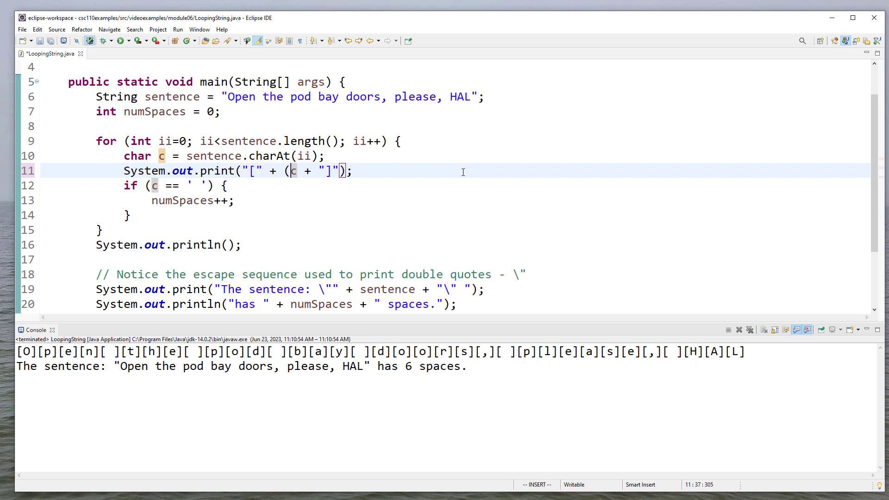
type("int)")
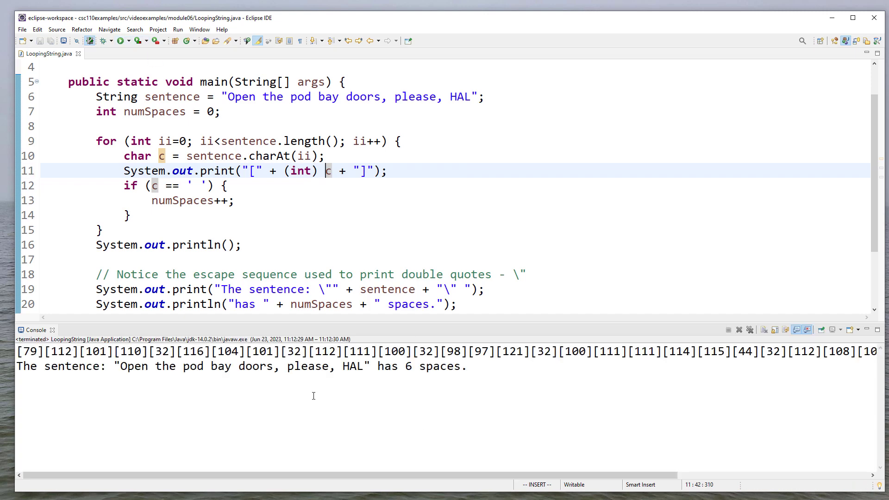
mouse_move(184, 358)
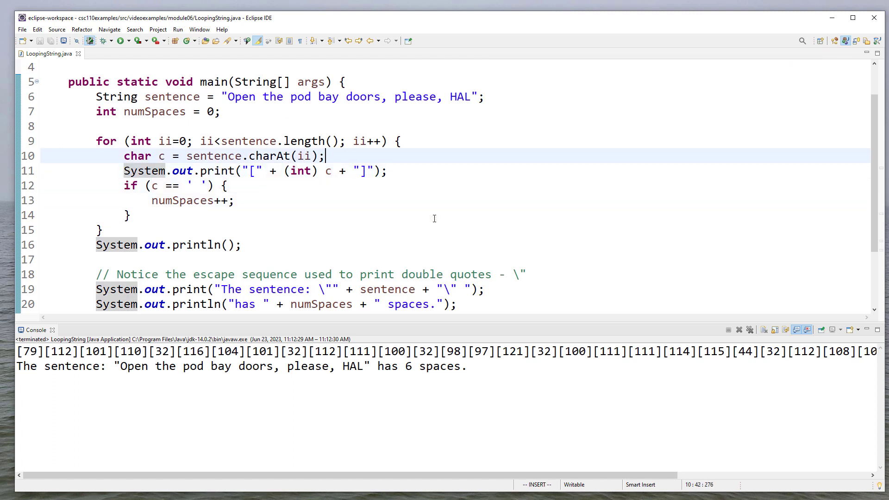
- Declare int asciiValue = (int) c; and print asciiValue inside the brackets
type("int as")
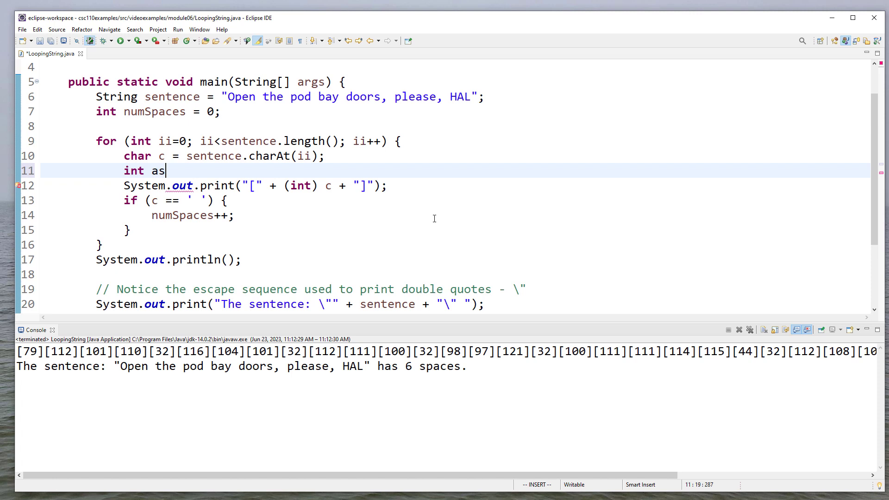
type("ciiValue")
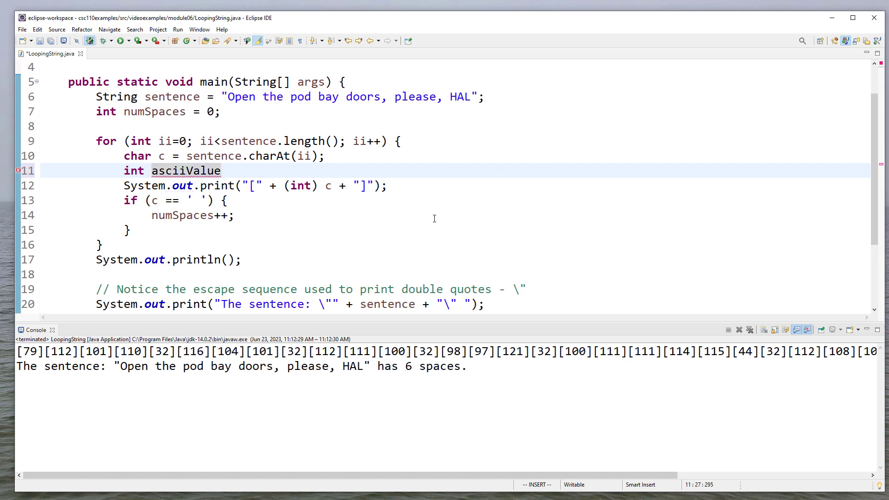
type("= (int) c;")
left_click(256, 186)
type("ascii")
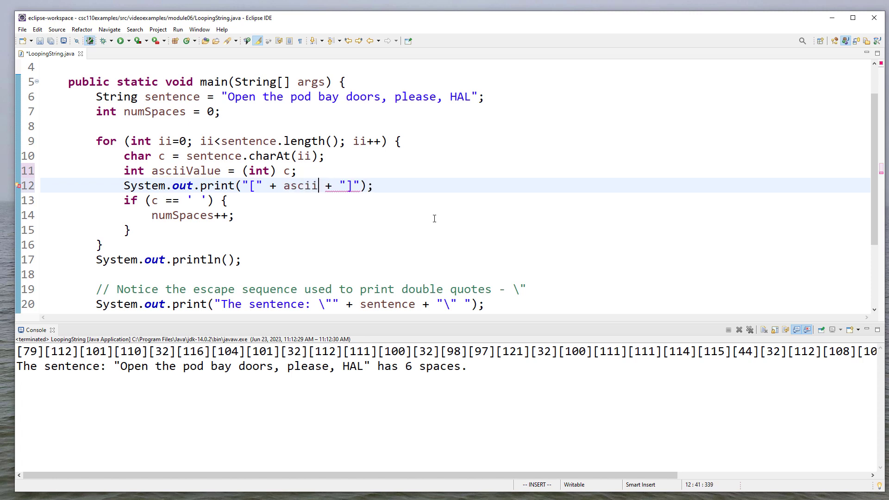
type("Value")
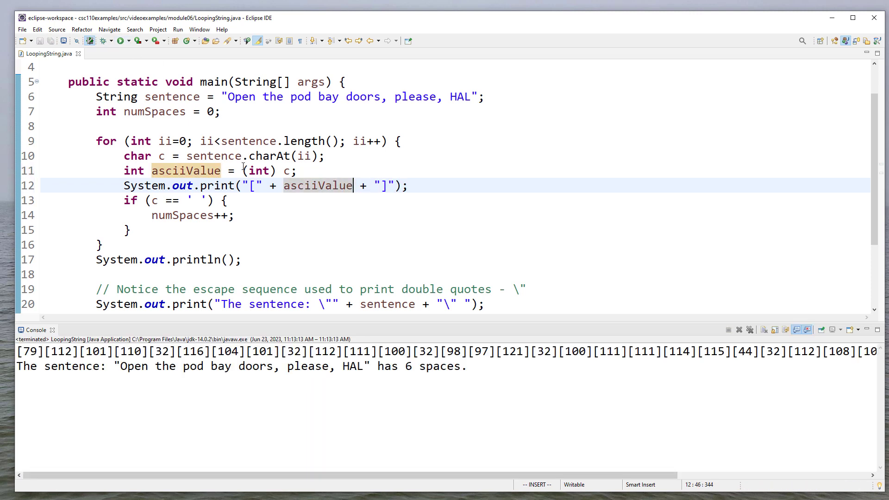
mouse_move(684, 321)
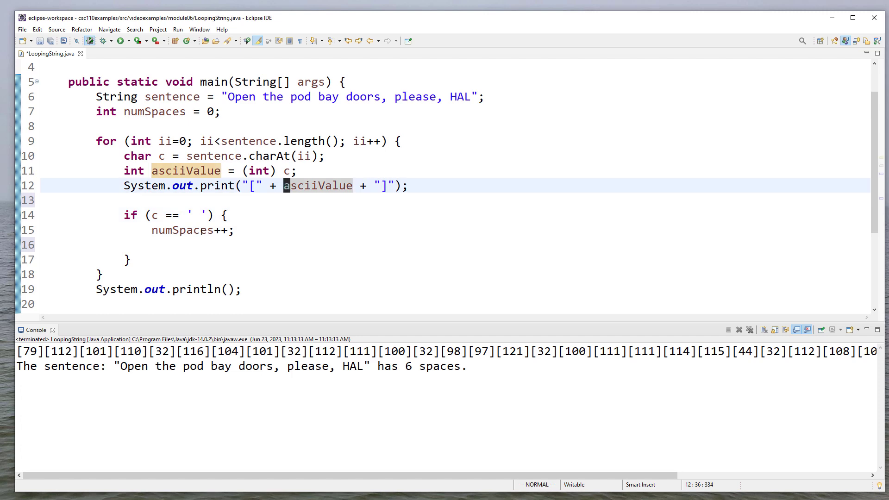
- Print Character.toString(asciiValue+1) and run to get shifted output [P][q][f]..
type("Character.toString(")
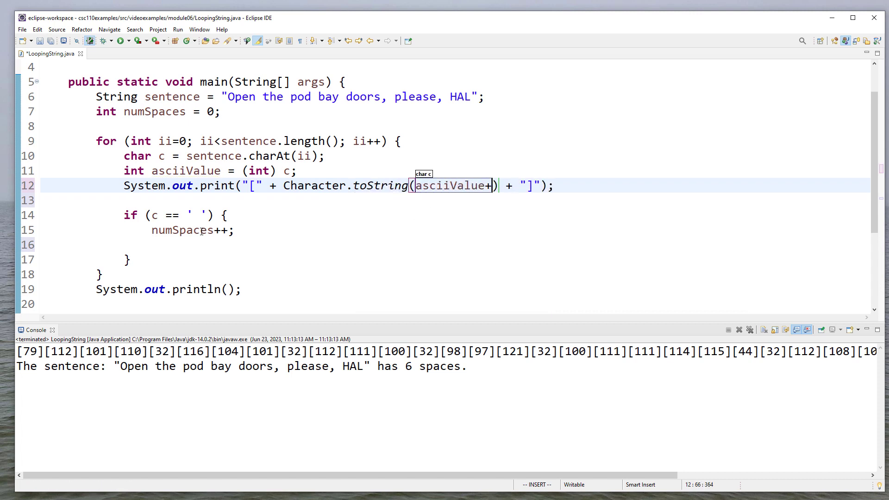
type("1")
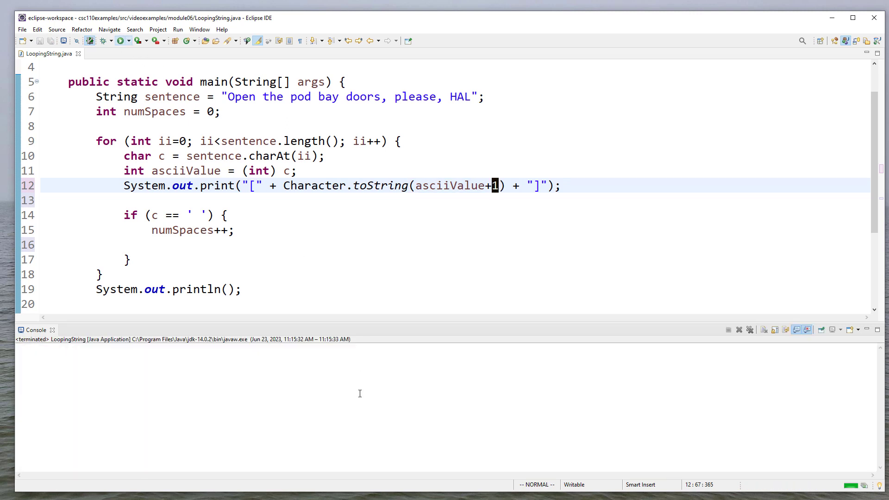
left_click(120, 40)
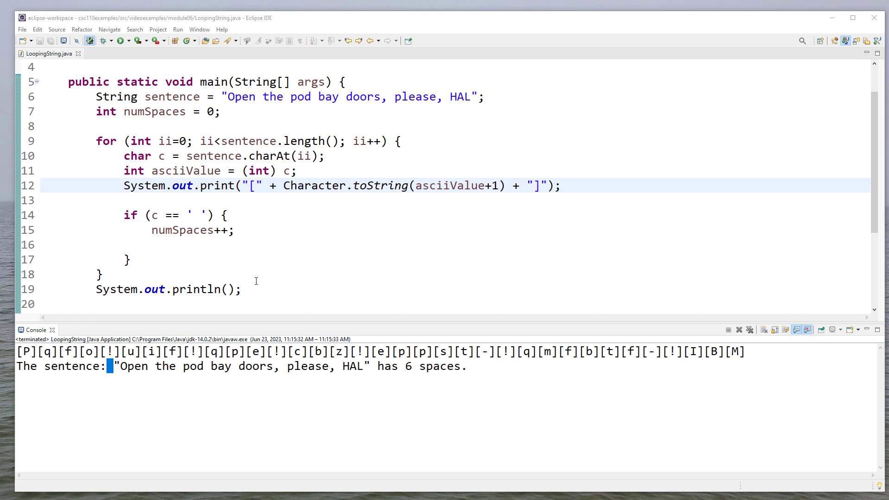
mouse_move(259, 251)
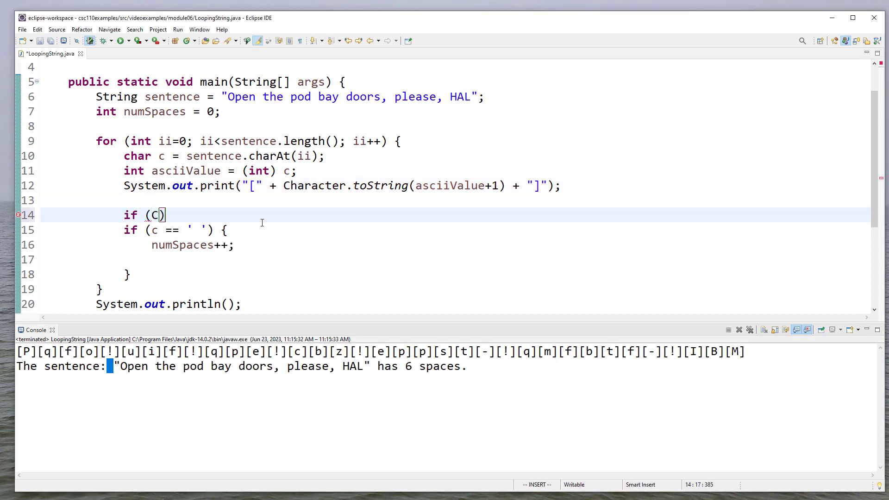
- Start a Character.is condition, browse content assist, then abandon it with Esc
type("haracter.is")
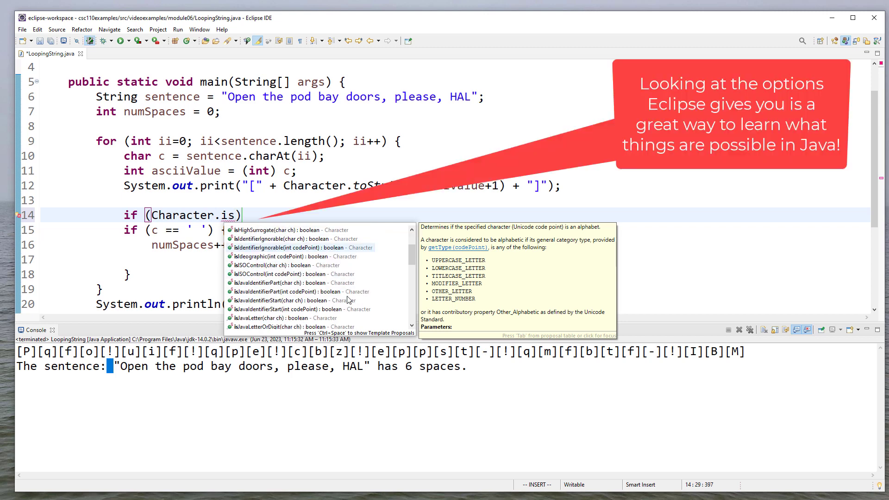
type("s")
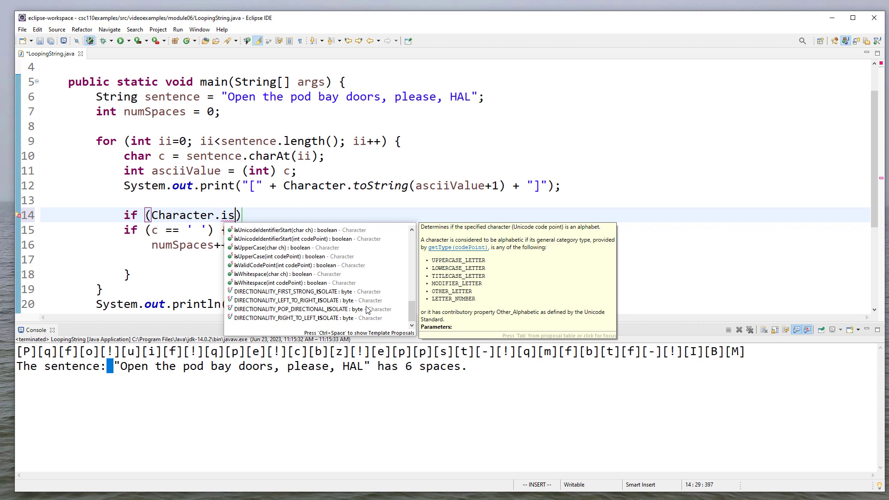
mouse_move(286, 196)
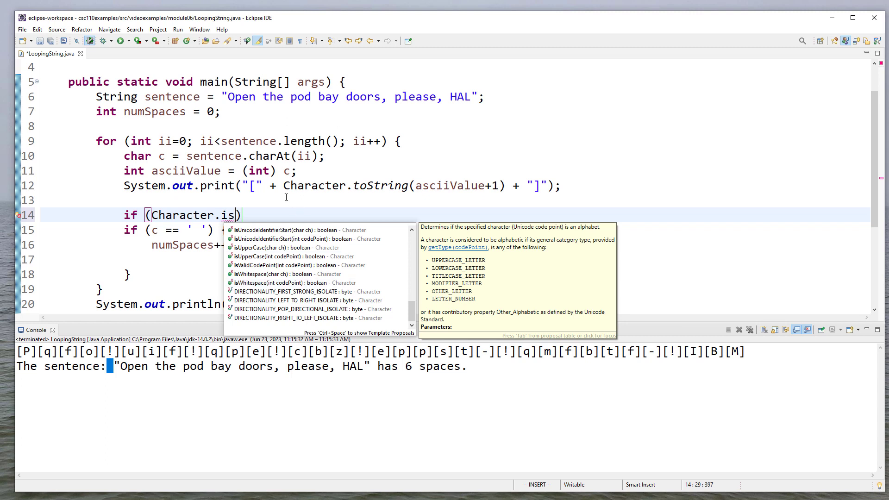
key("Escape")
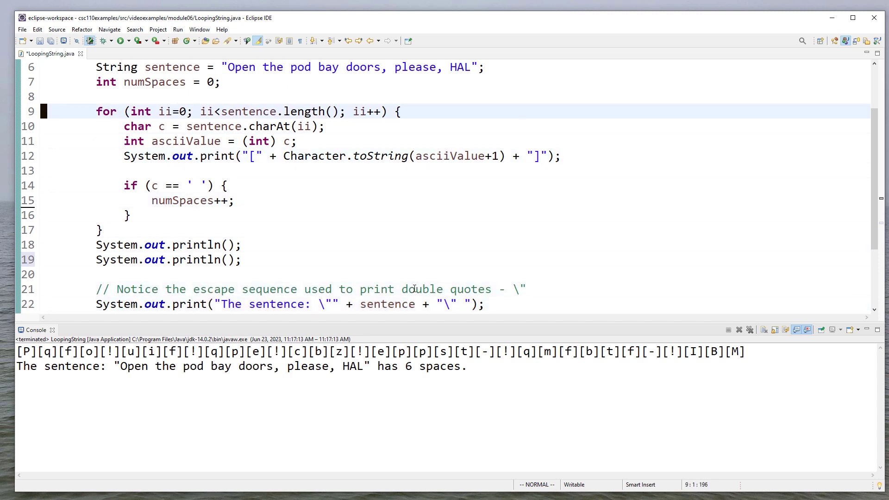
- Comment the loop: get char, get the integer value, shift by 1 before printing
type("// Get character at the index")
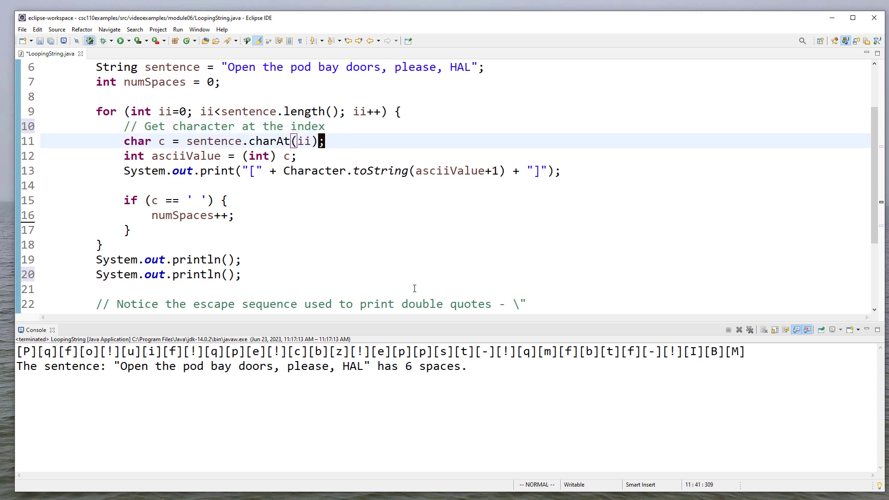
type("// Get the integer value of the character")
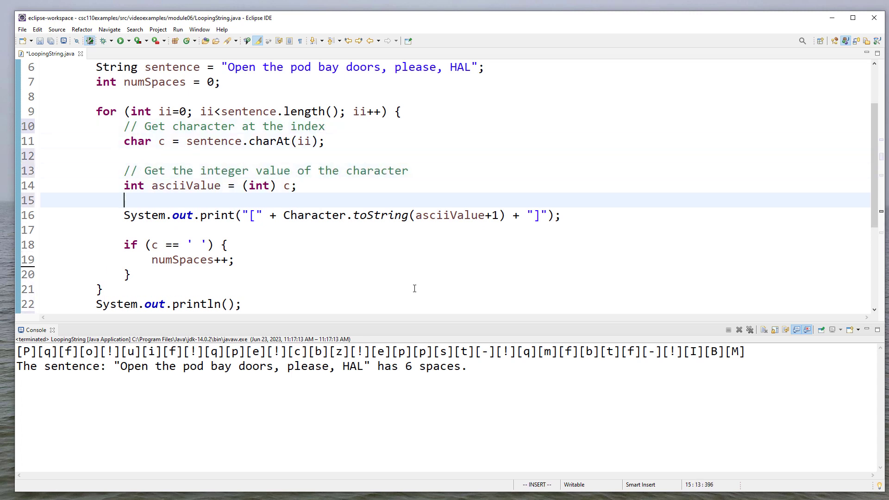
type("// Here shift the character by 1 and print")
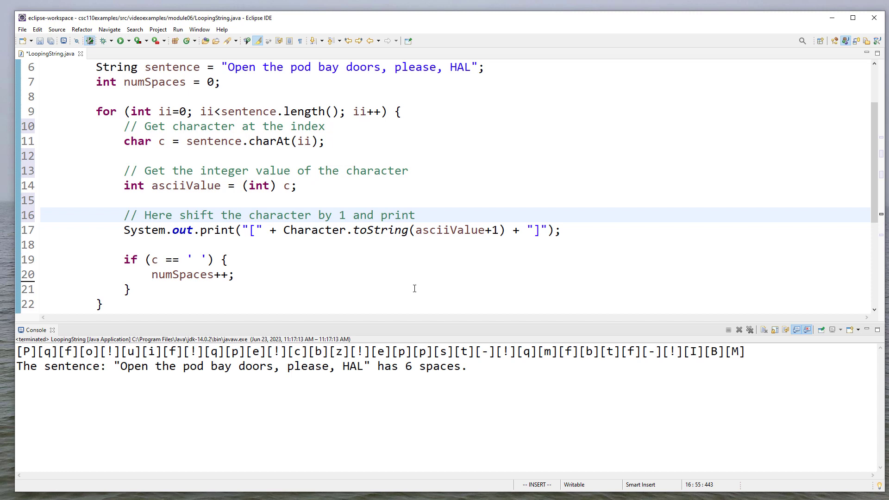
left_click(415, 214)
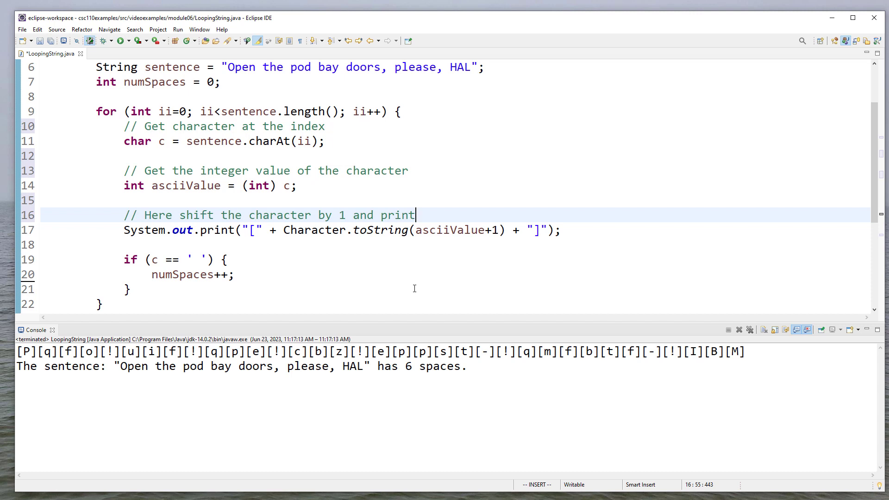